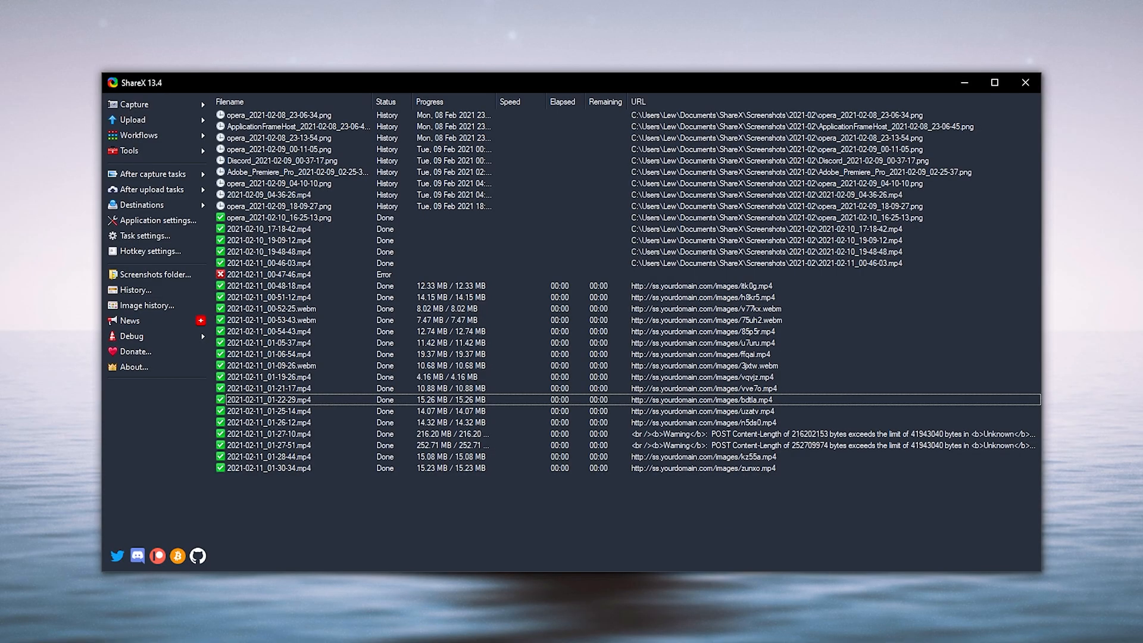
Step: Bring up ShareX's screen recording options showing the VP8 video and Vorbis audio codecs
click(145, 235)
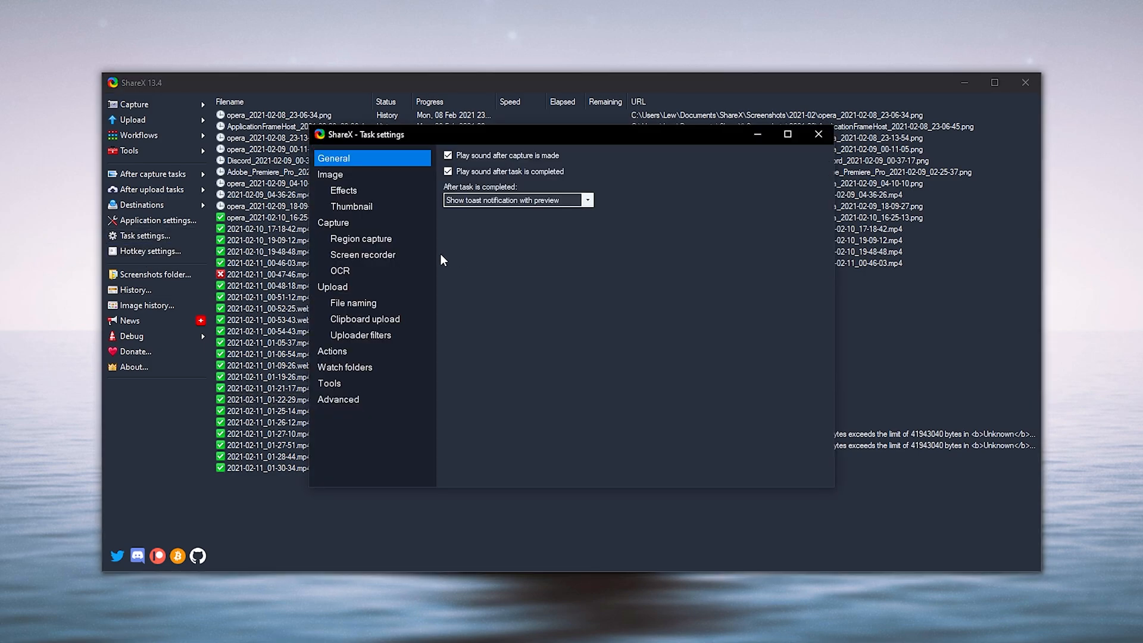
click(362, 255)
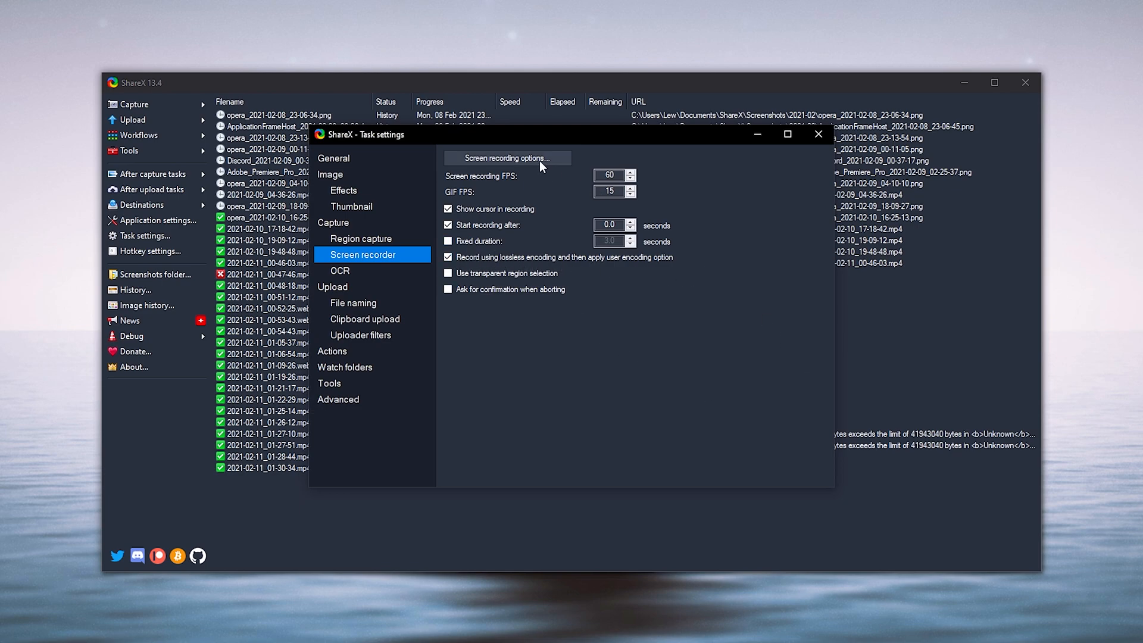
click(507, 157)
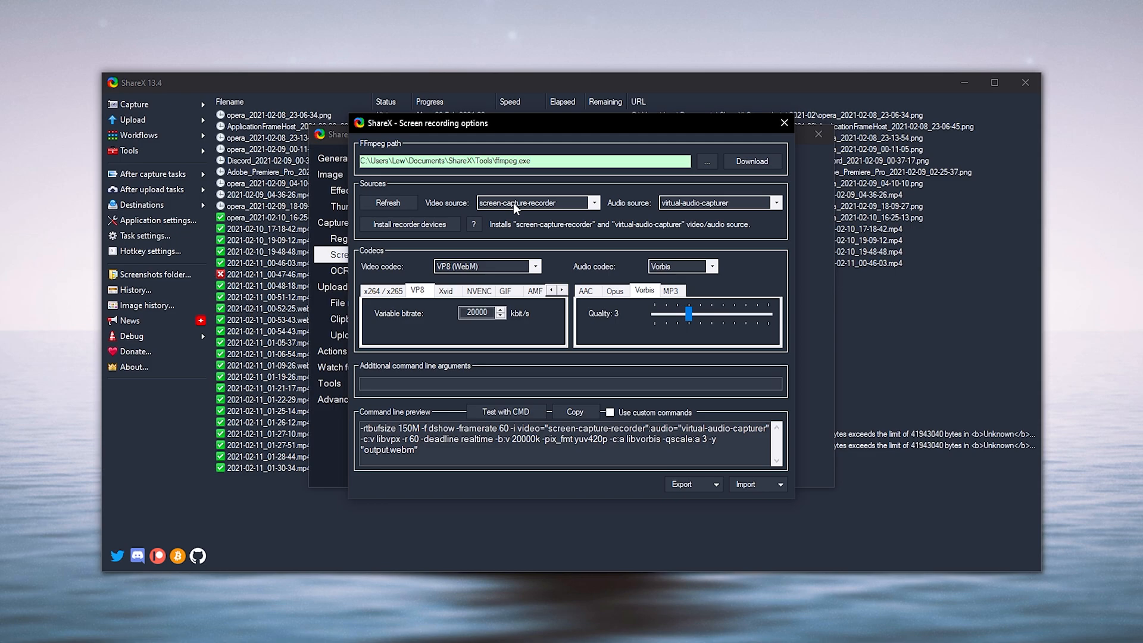
mouse_move(681, 209)
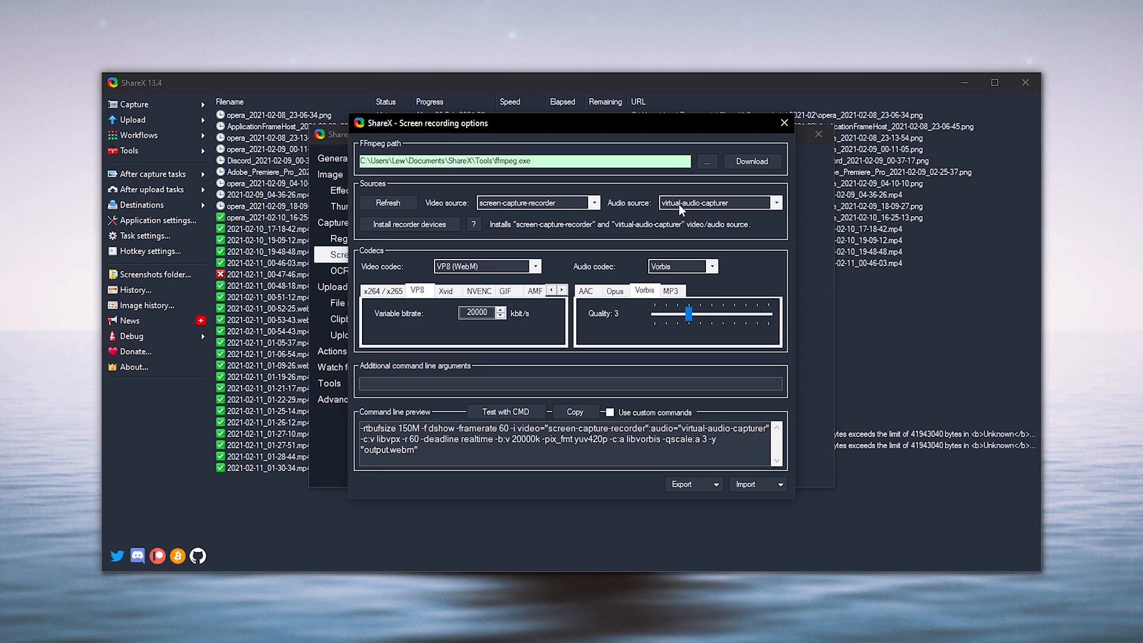
mouse_move(406, 230)
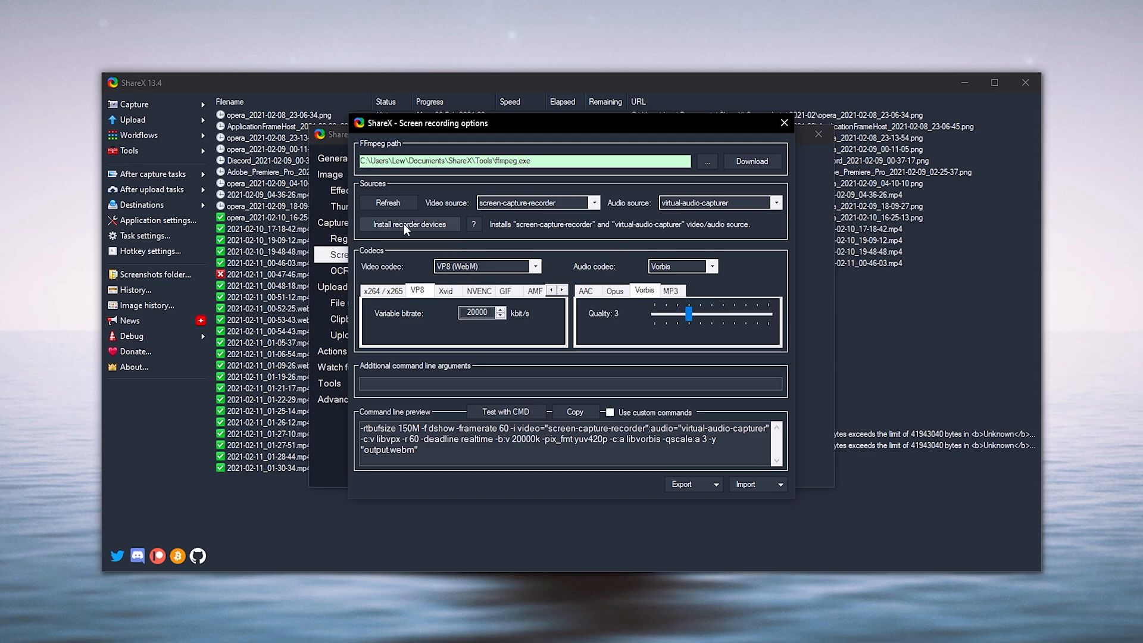
mouse_move(413, 229)
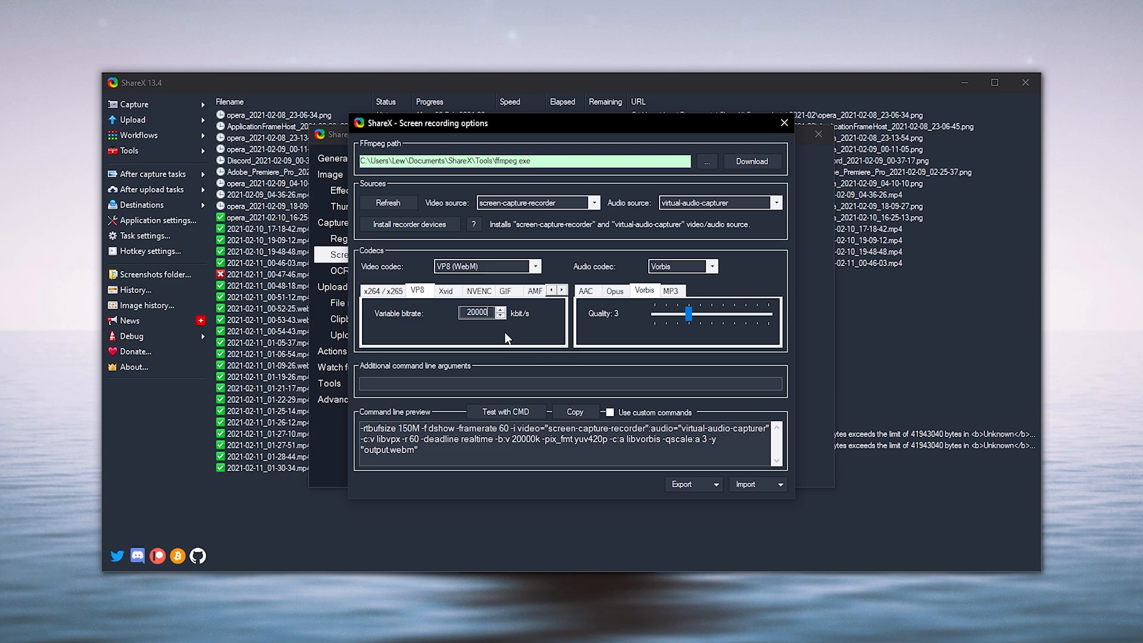
mouse_move(675, 273)
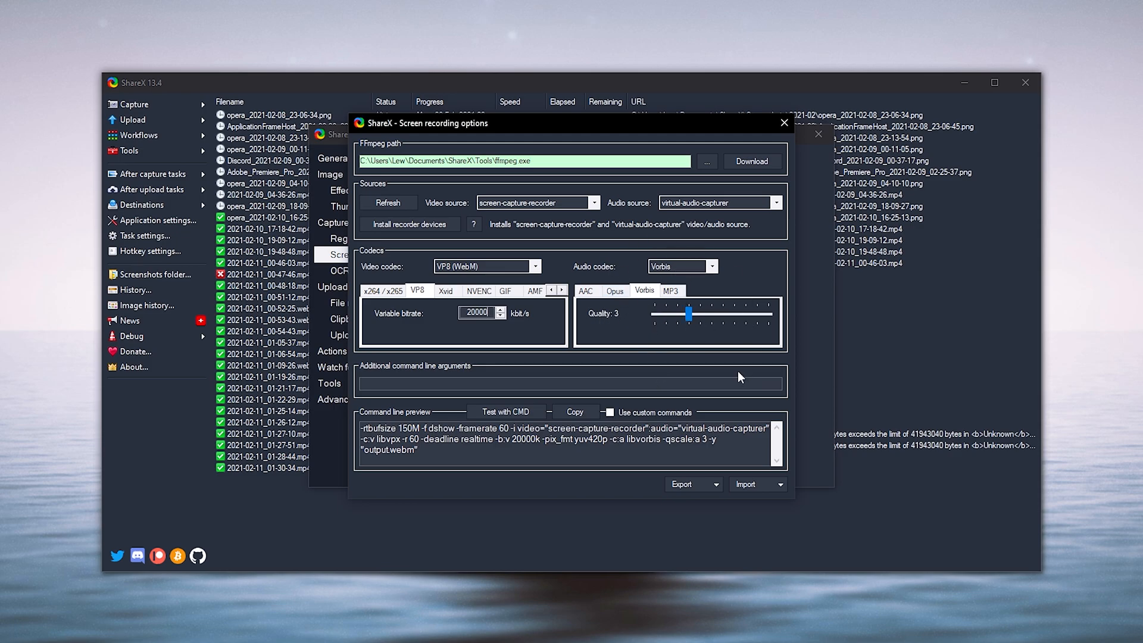
mouse_move(750, 377)
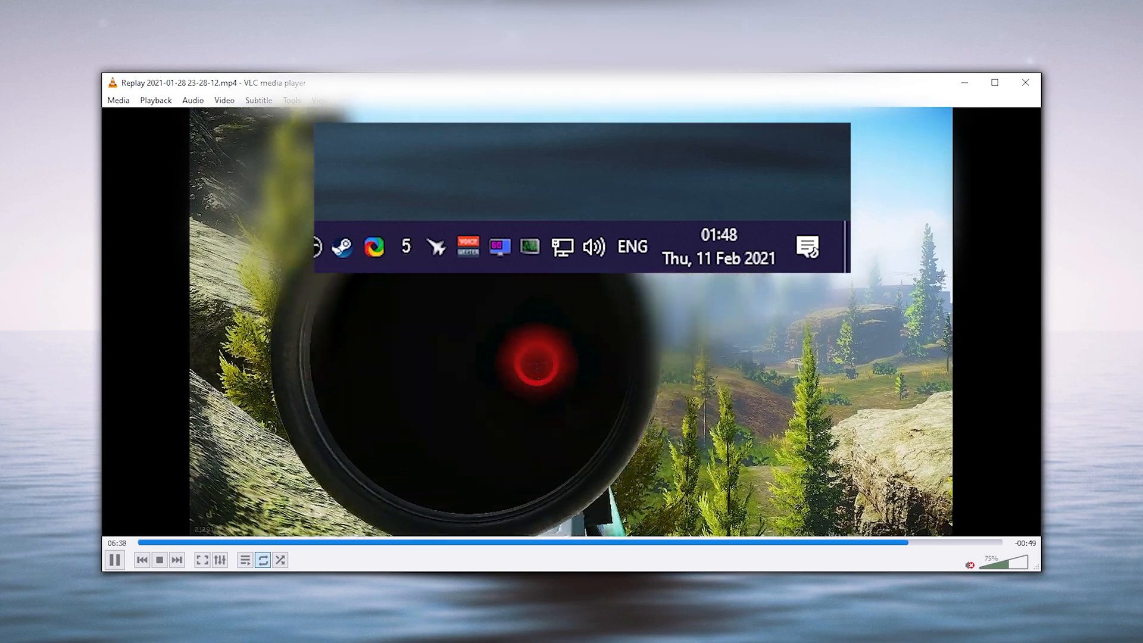
Step: Play the Replay 2021-01-28 MP4 sniper clip in VLC
click(115, 559)
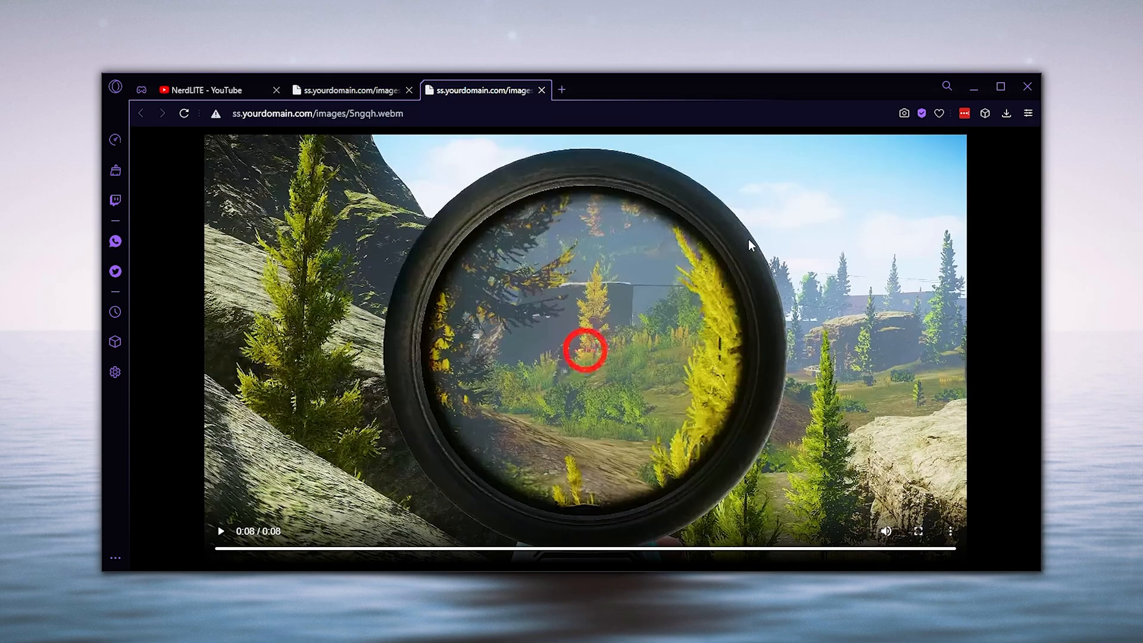
Step: Play the 5ngqh.webm clip from ss.yourdomain.com in a new Opera tab
click(350, 90)
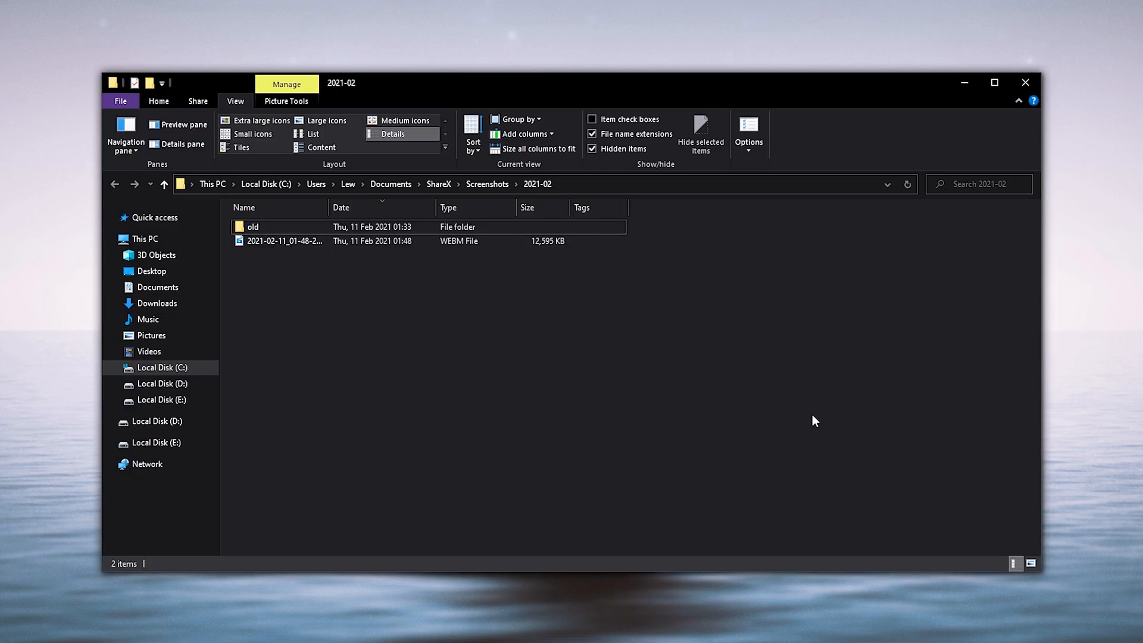
Step: Select the WebM recording in the 2021-02 folder to read its 12.2 MB size
click(284, 240)
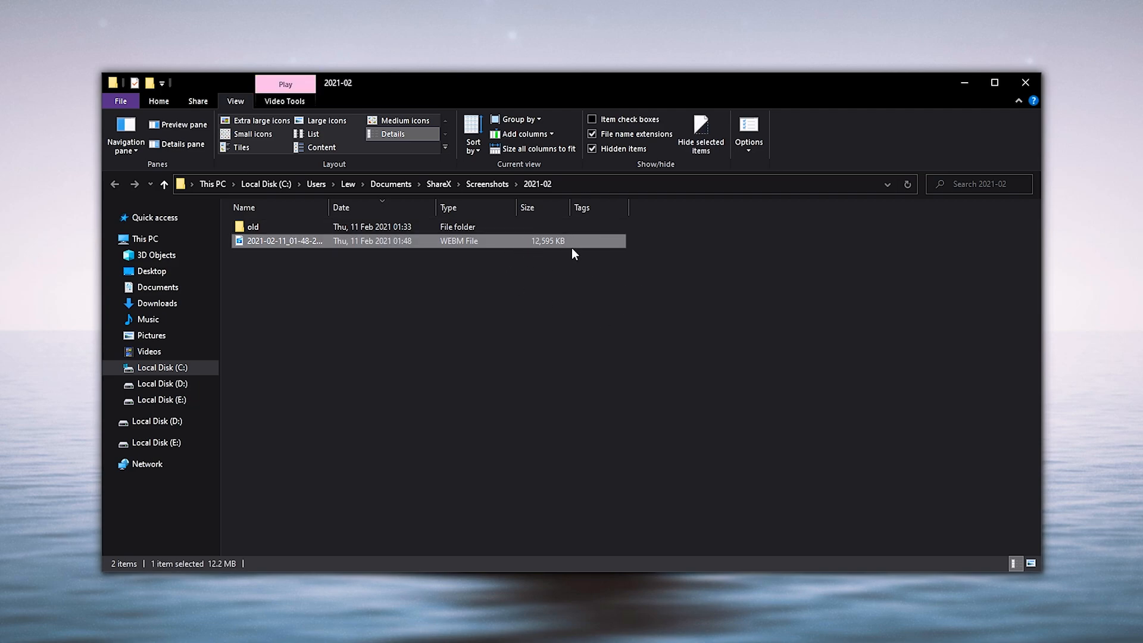
mouse_move(553, 250)
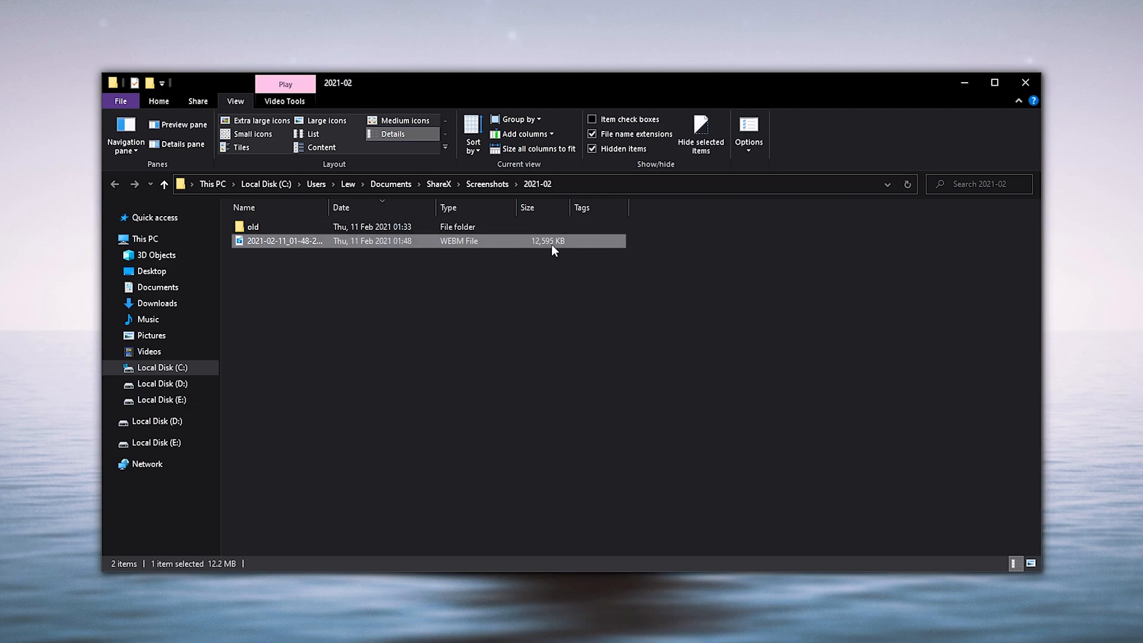
mouse_move(477, 303)
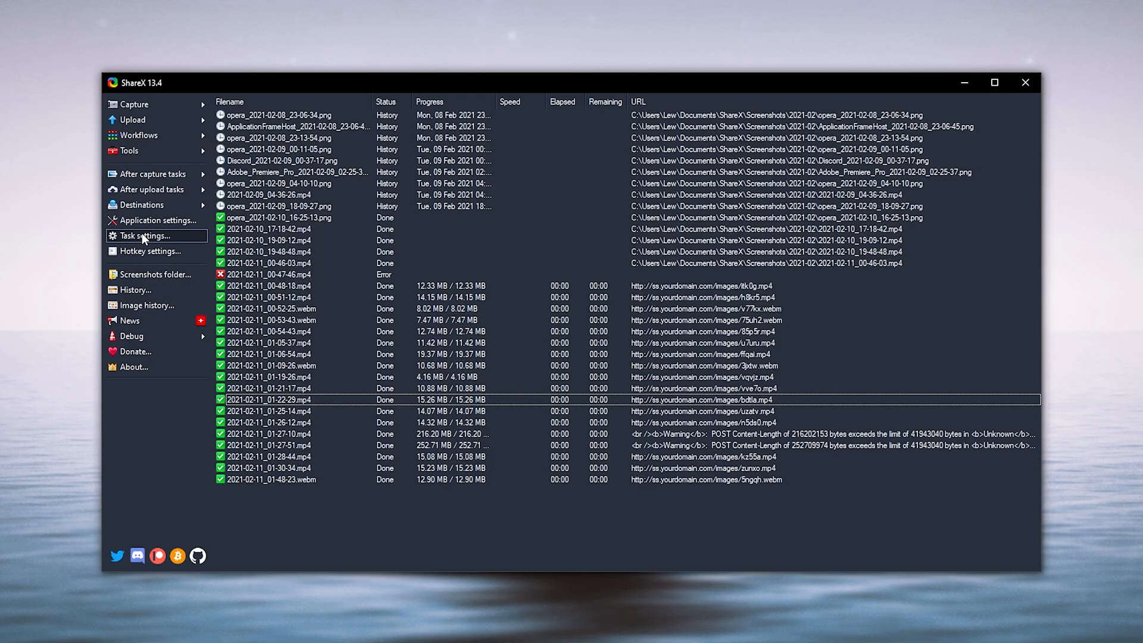
Step: Set the recorder to H.264 / NVENC with the slow two-pass preset and 13500 bitrate
click(144, 236)
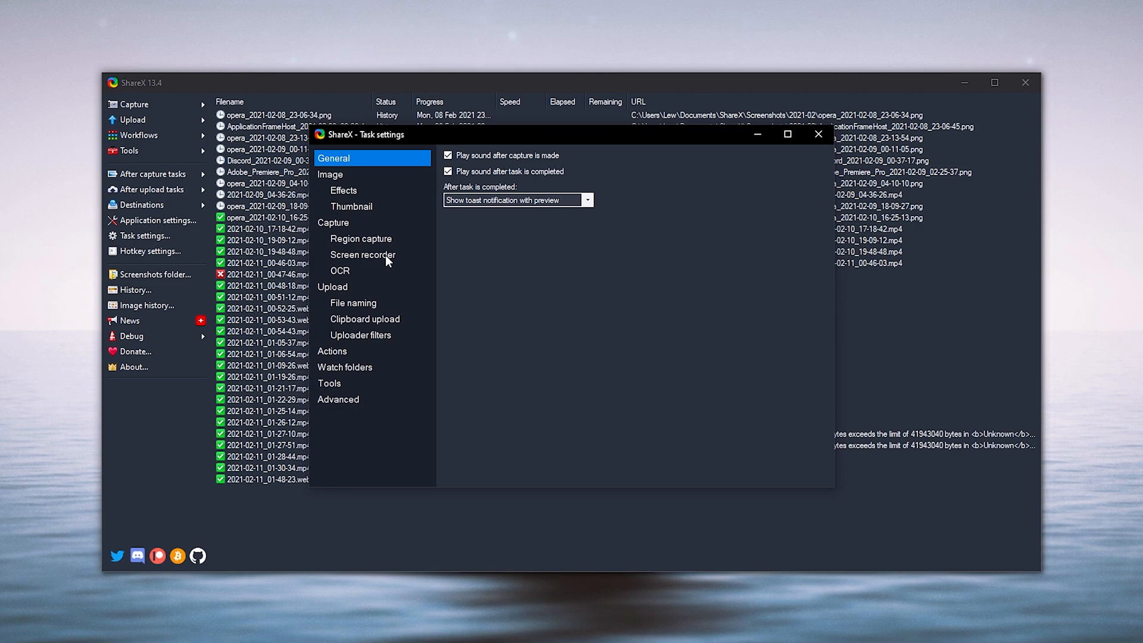
click(362, 255)
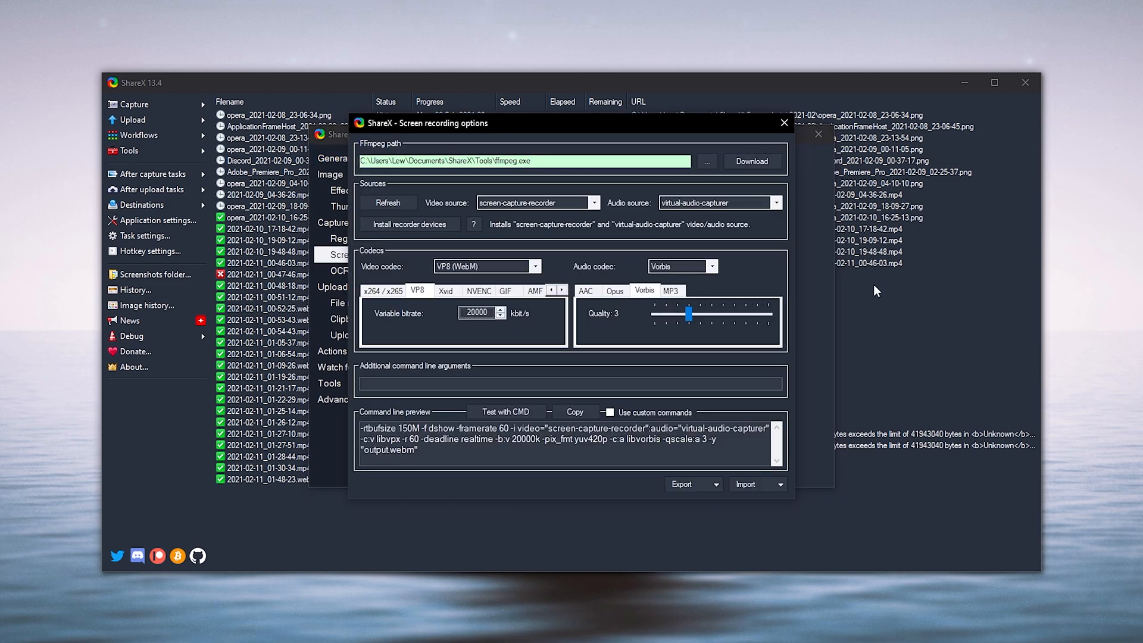
click(534, 266)
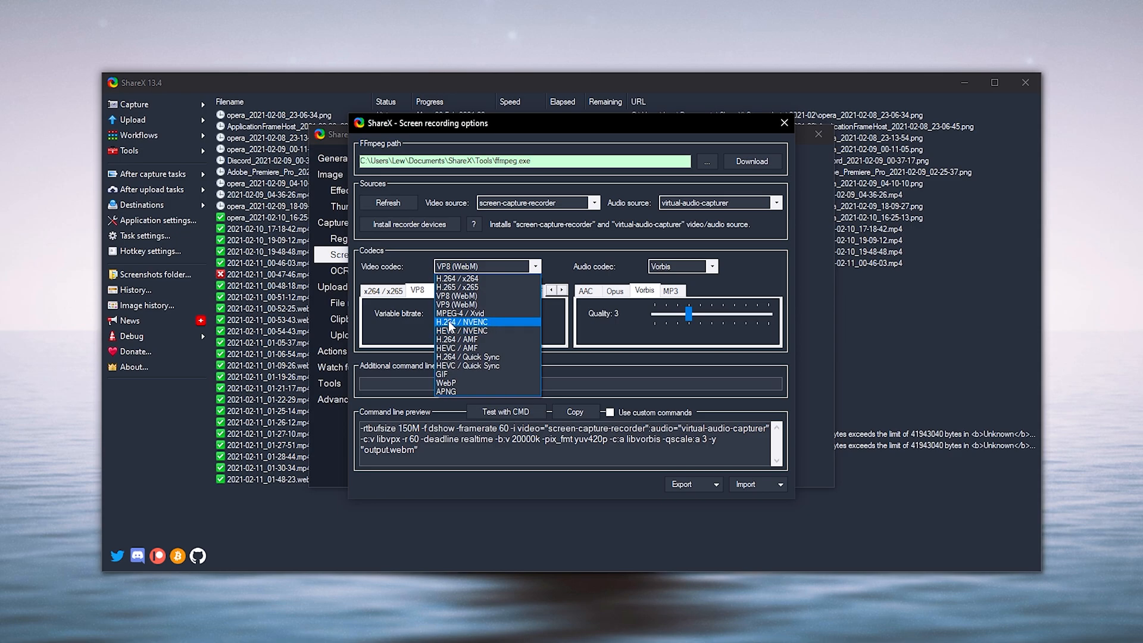
mouse_move(513, 327)
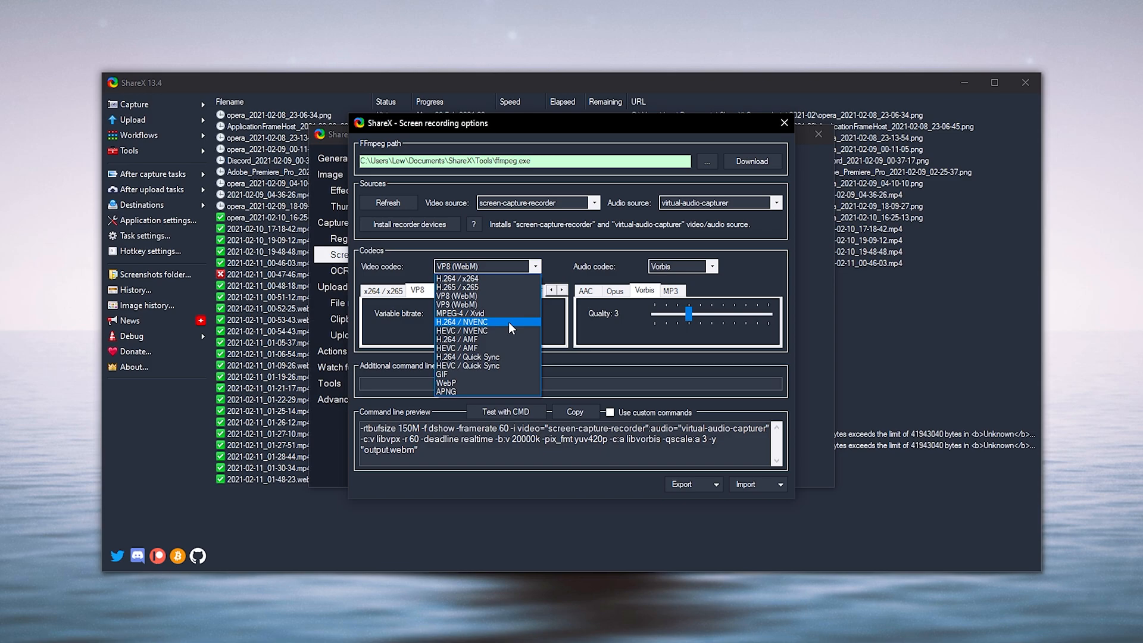
click(461, 321)
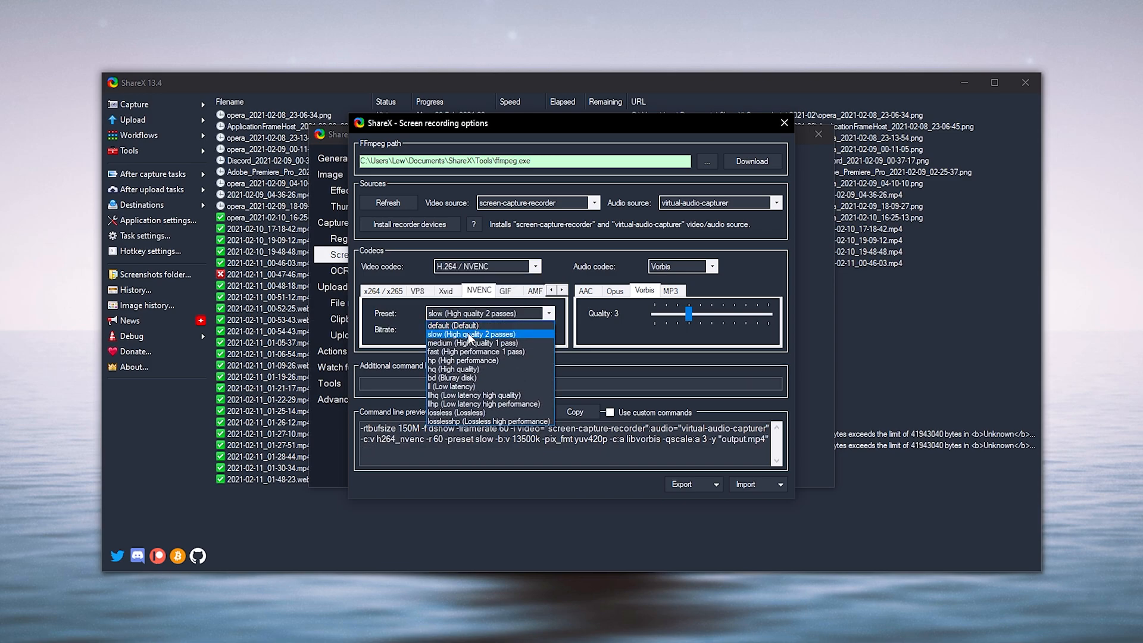
mouse_move(514, 344)
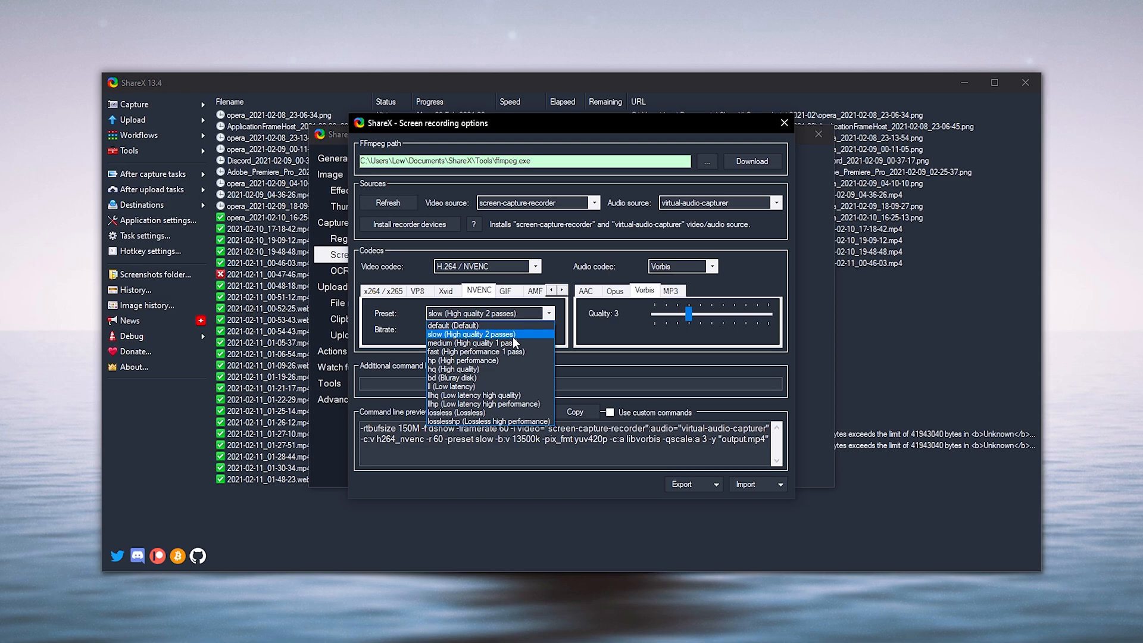
click(471, 334)
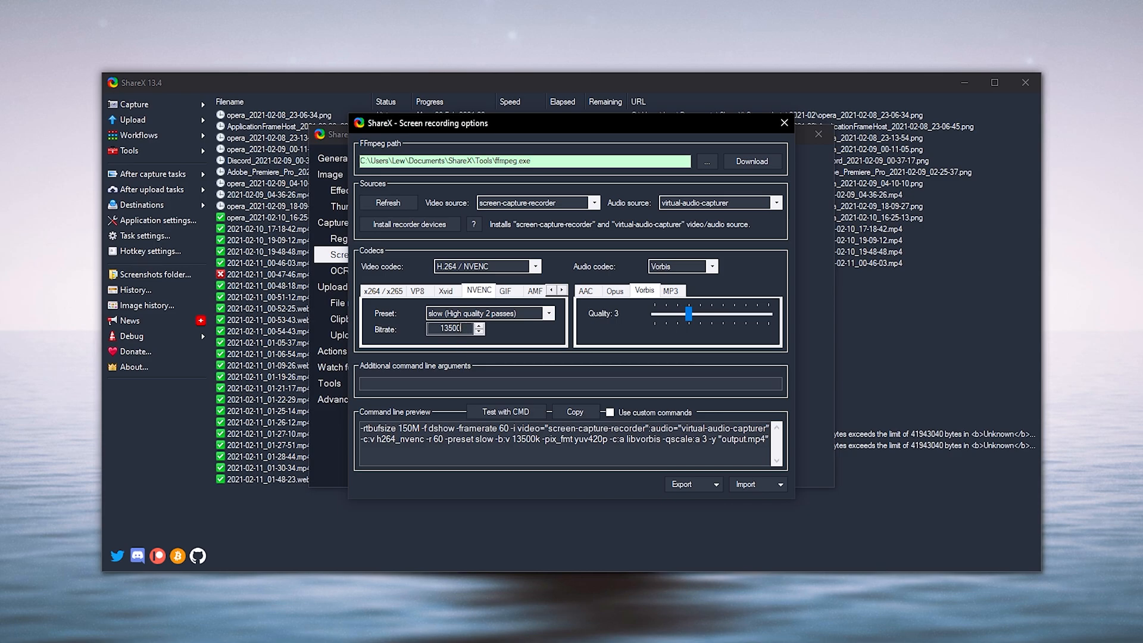
triple_click(451, 328)
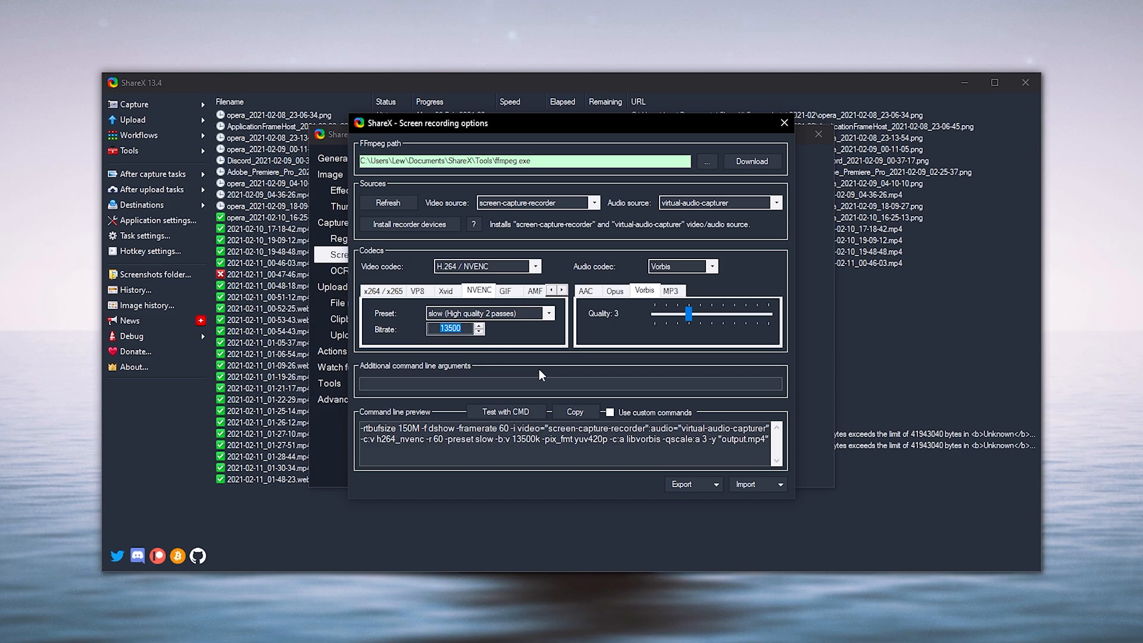
click(784, 122)
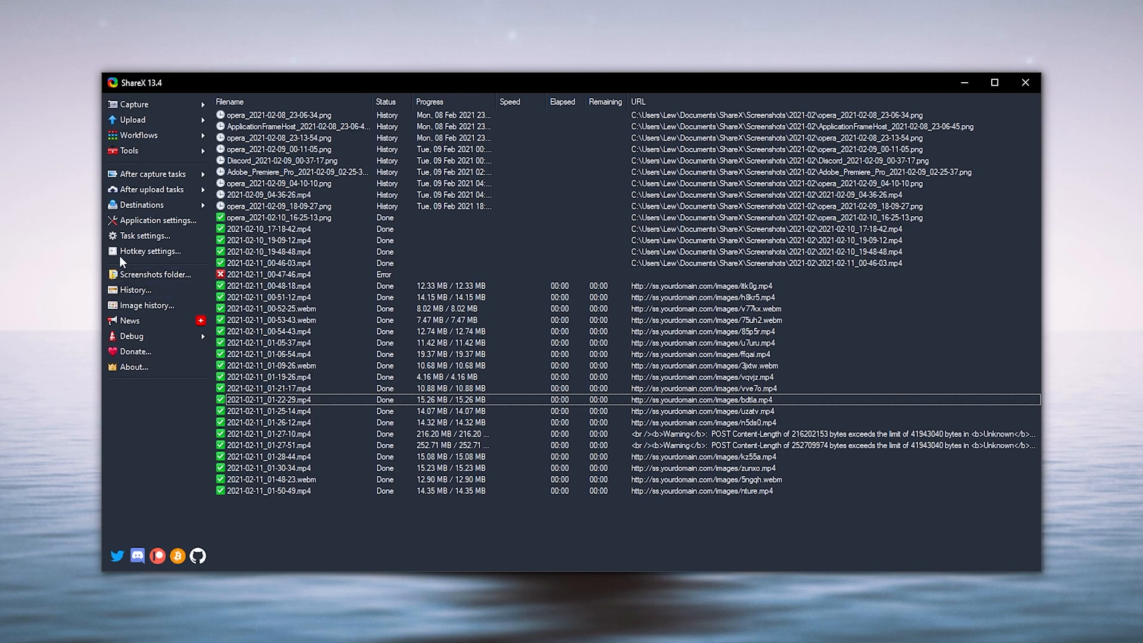
Step: Switch the recorder's video codec to H.264 / x264, keeping CRF 22 and the Slow preset
click(145, 235)
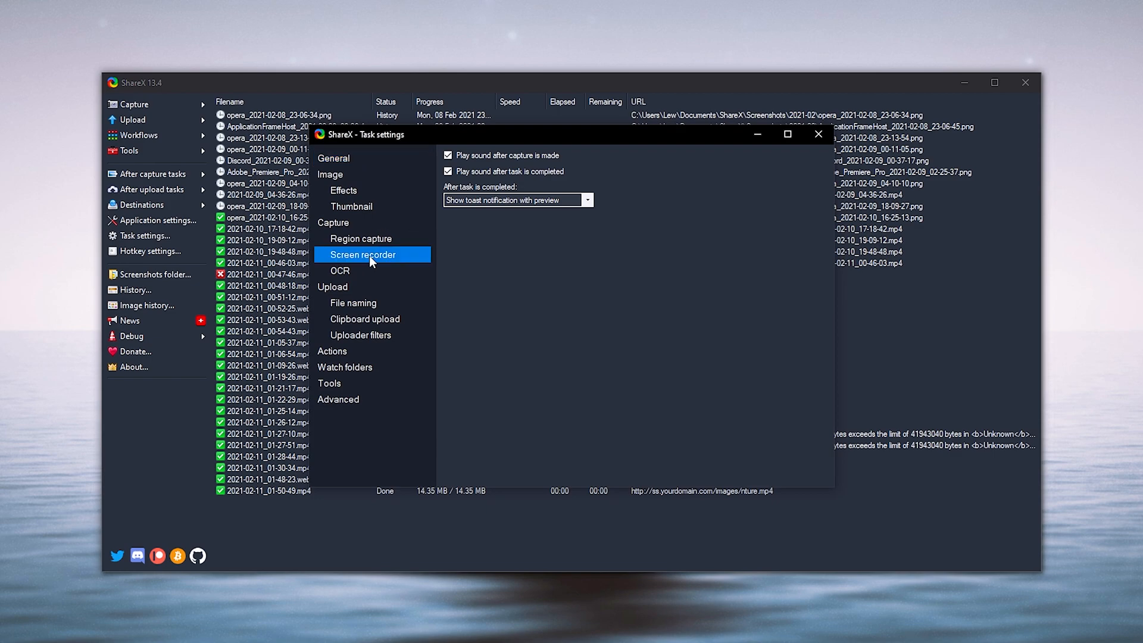
click(362, 255)
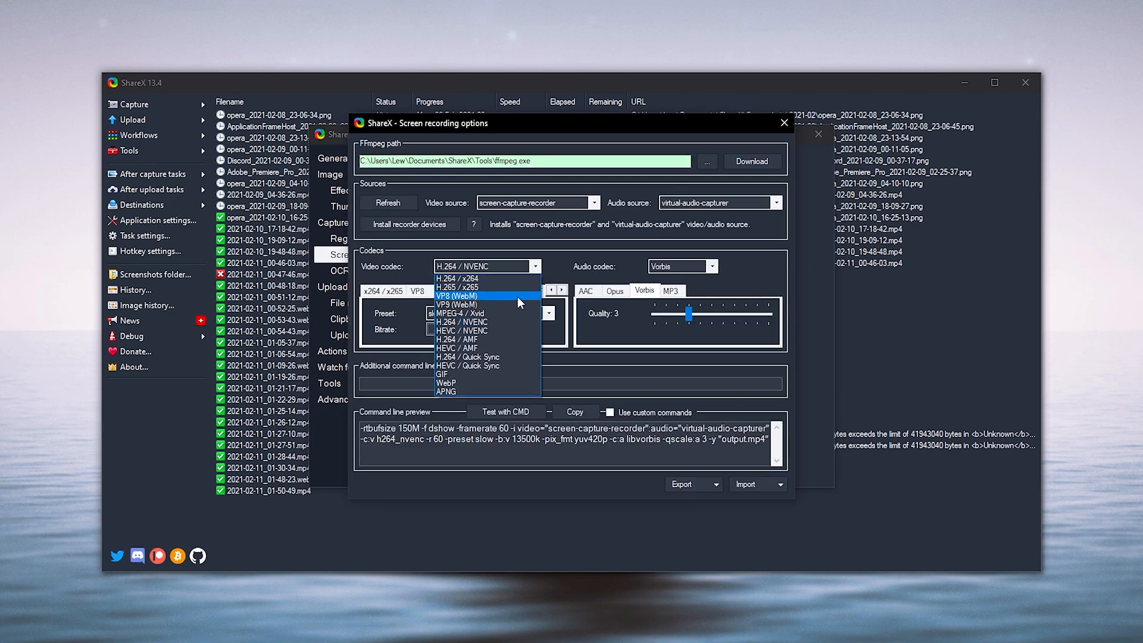
mouse_move(463, 278)
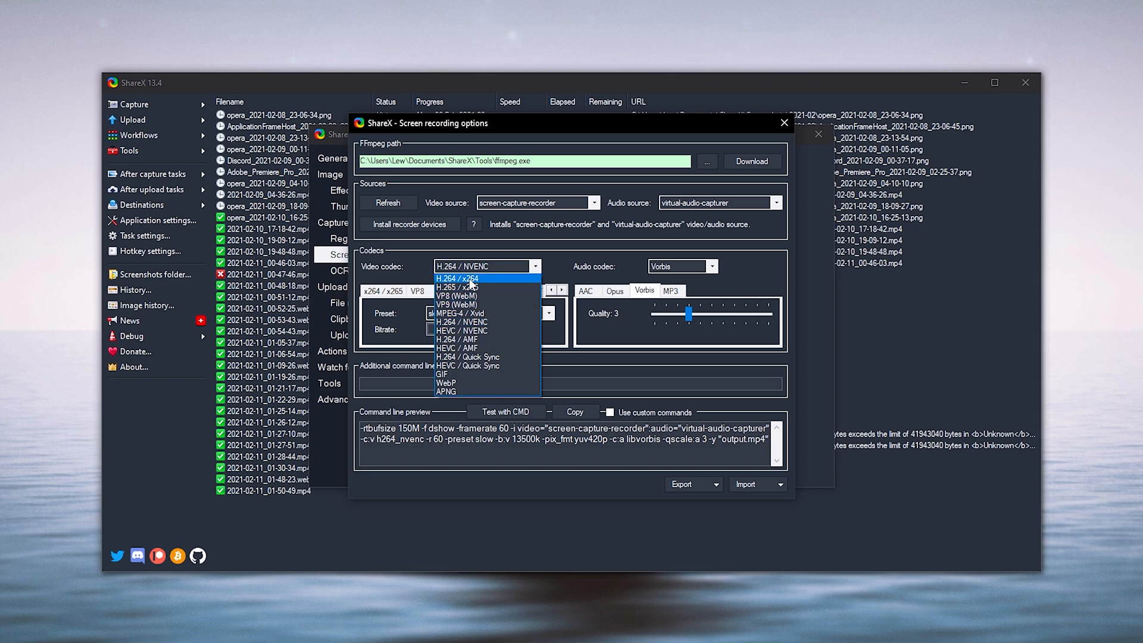
mouse_move(491, 285)
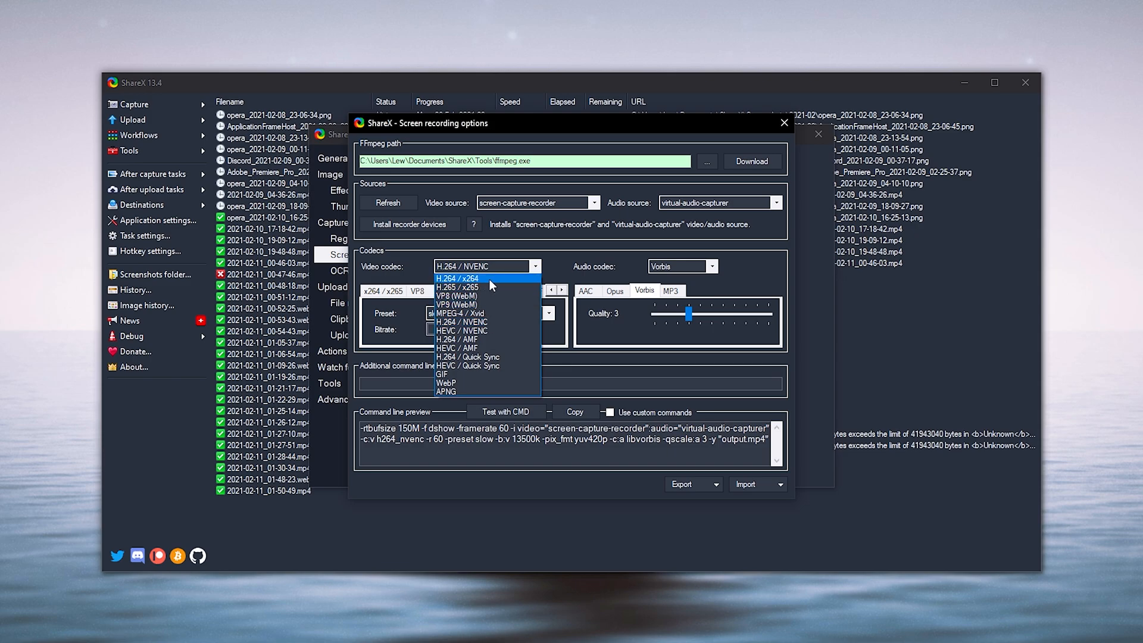
click(457, 278)
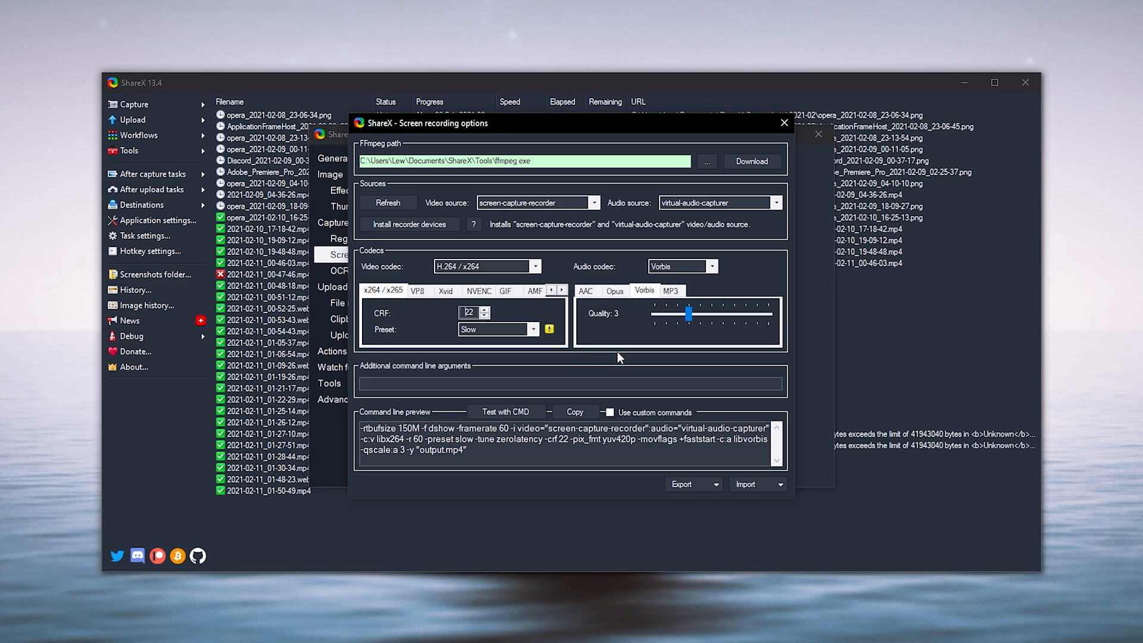
mouse_move(454, 341)
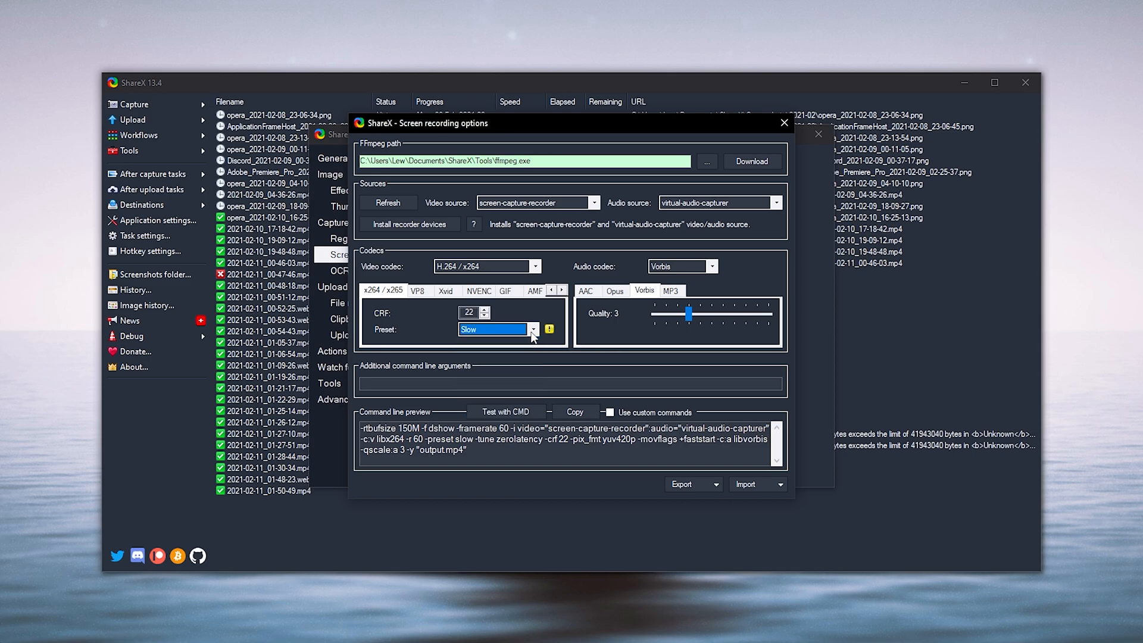
click(532, 329)
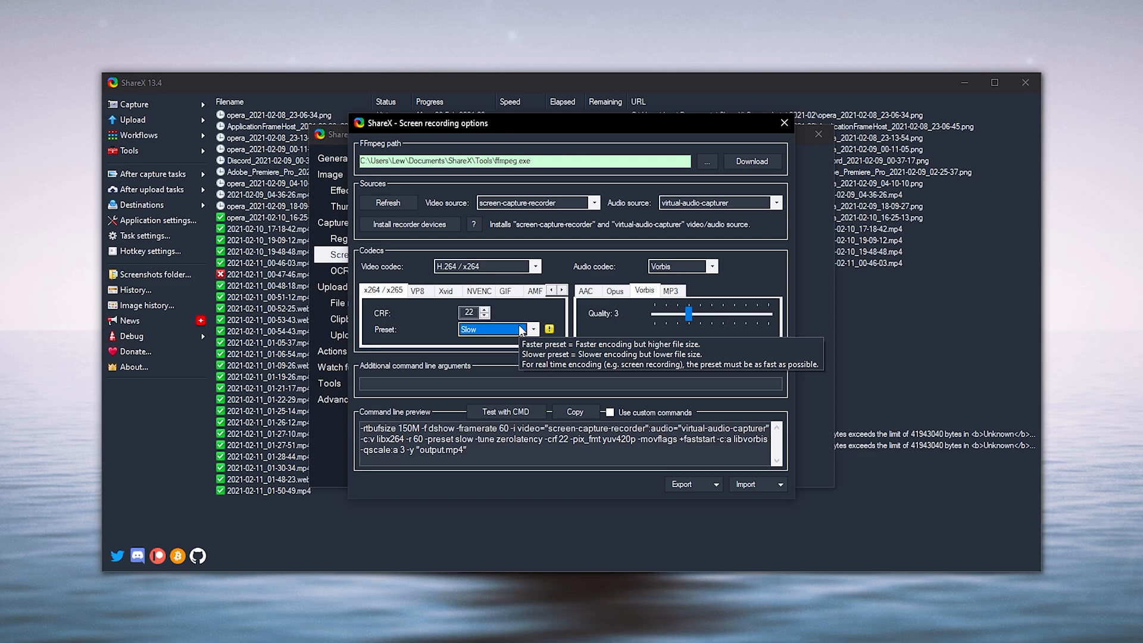
mouse_move(476, 358)
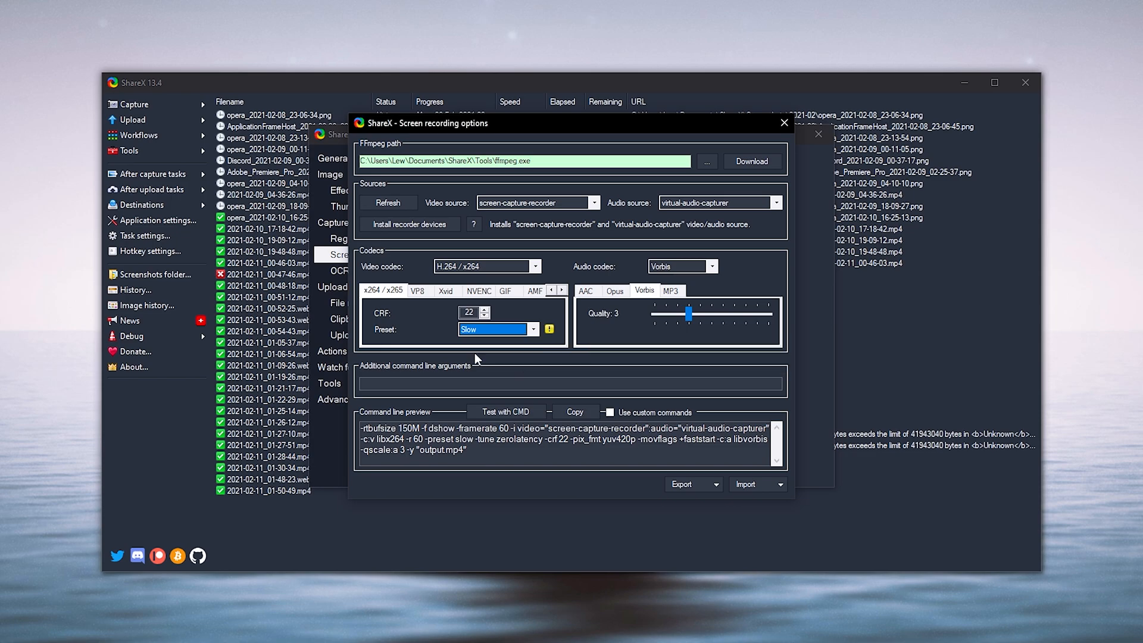
mouse_move(468, 312)
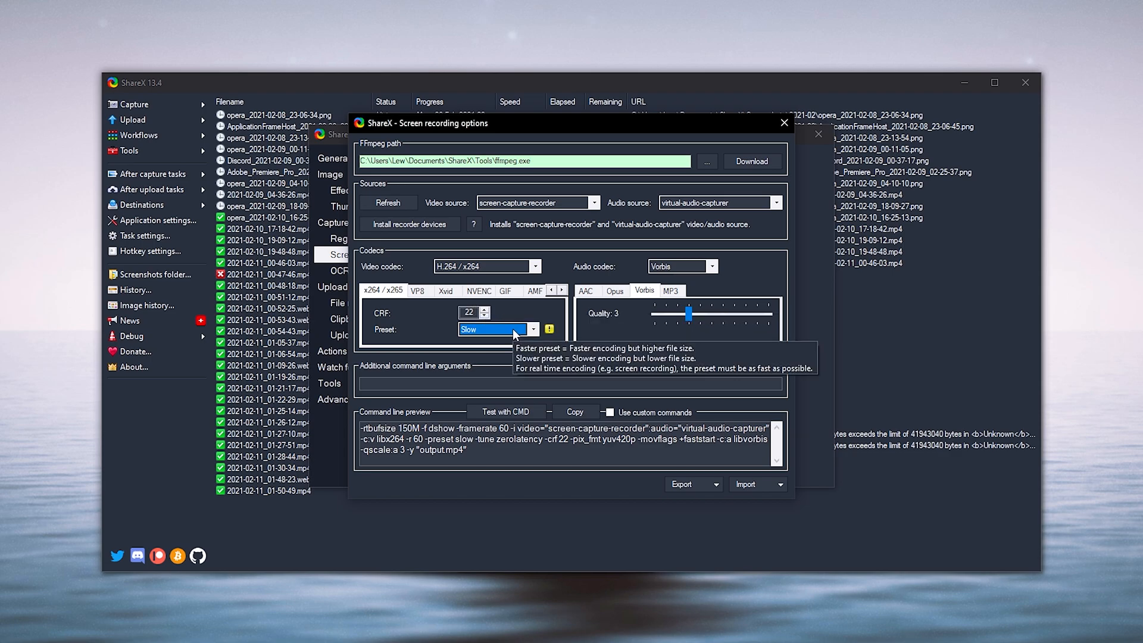
mouse_move(784, 123)
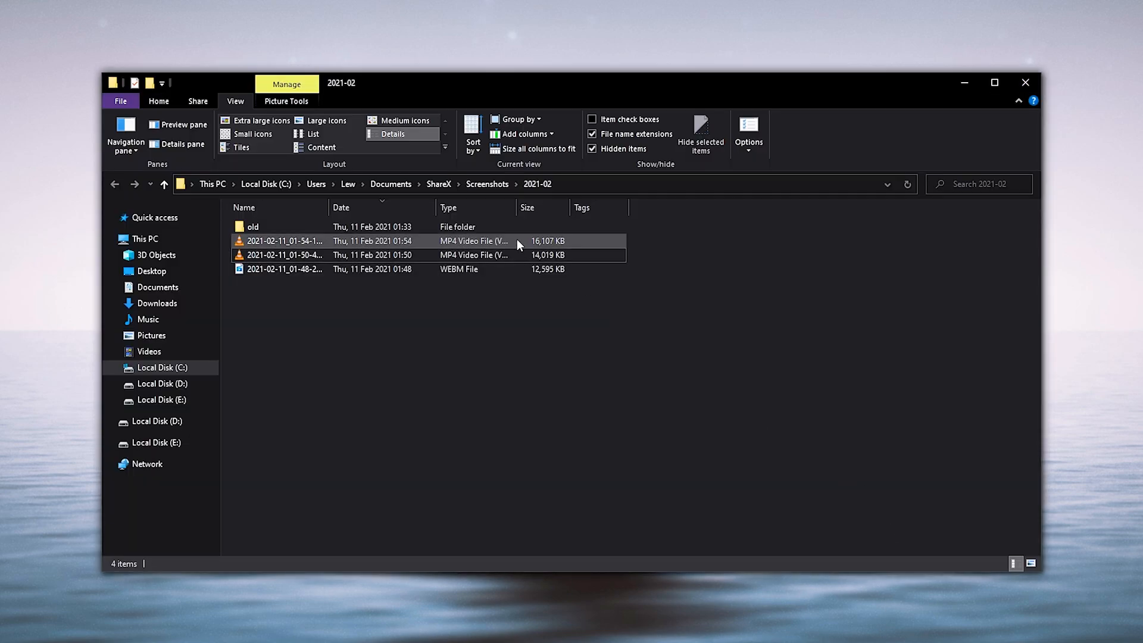
click(284, 241)
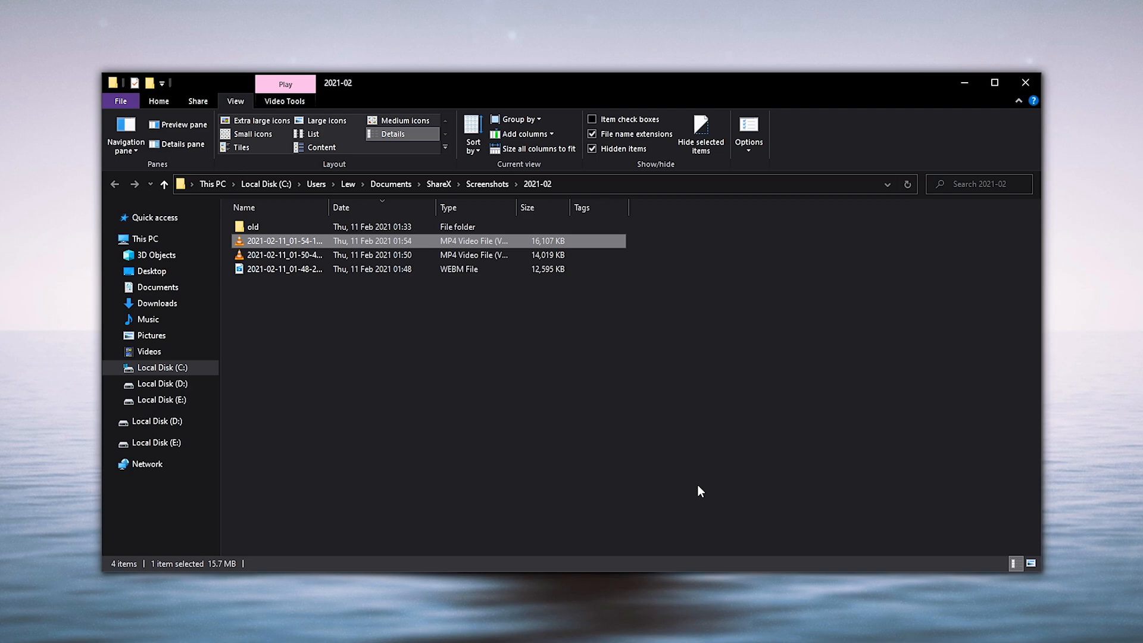
mouse_move(612, 327)
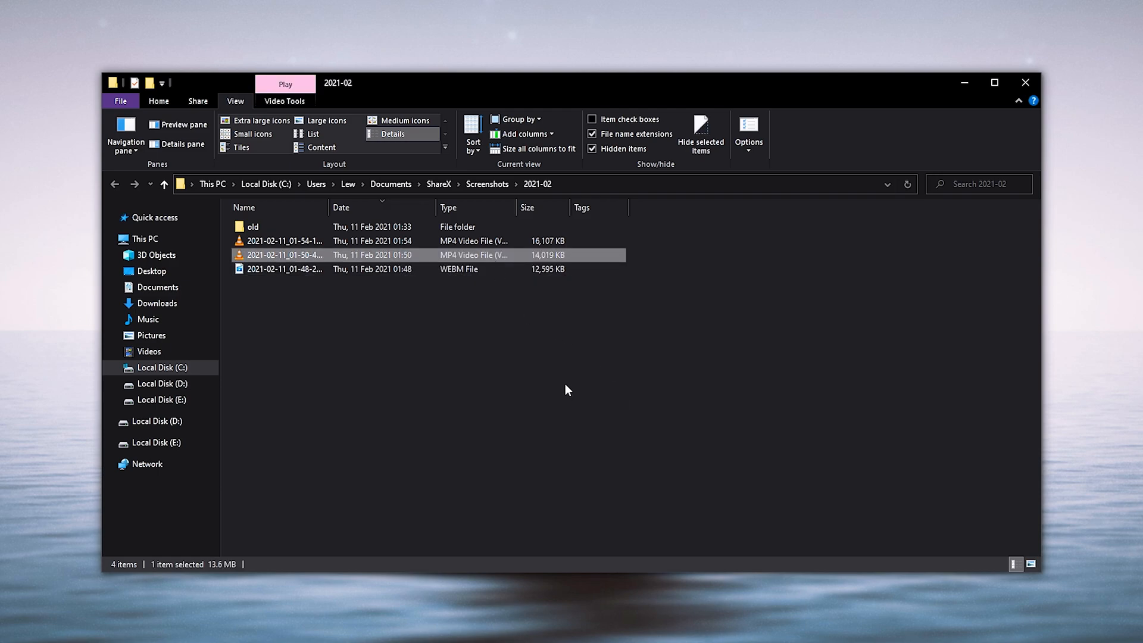
click(388, 241)
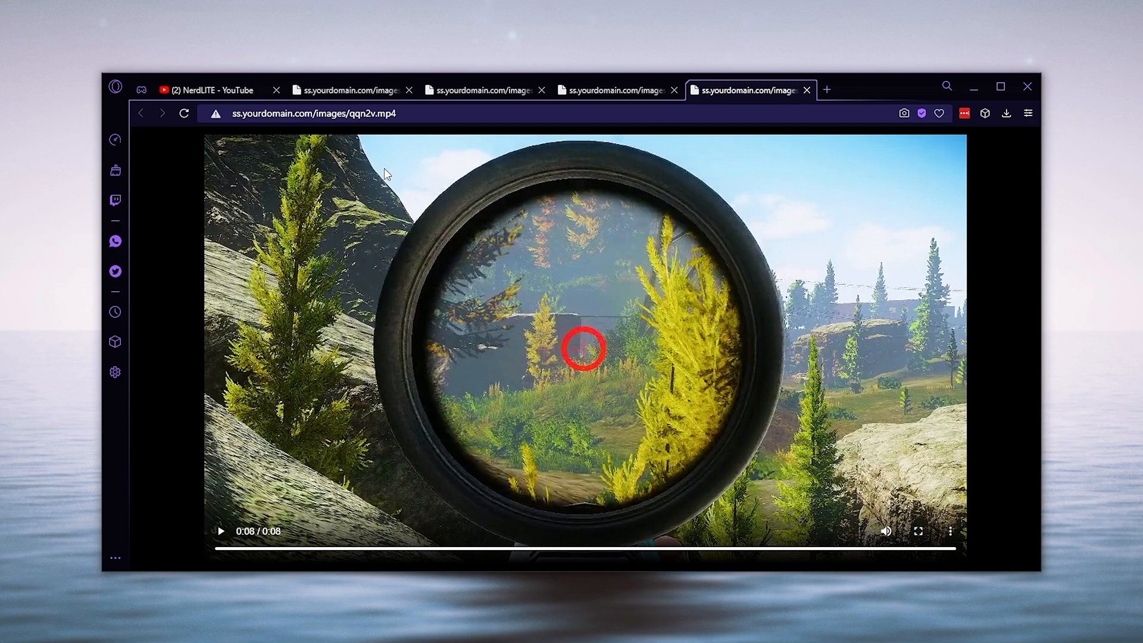
Step: Select the uploaded qqn2v.mp4 clip's URL in Opera's address bar
click(337, 113)
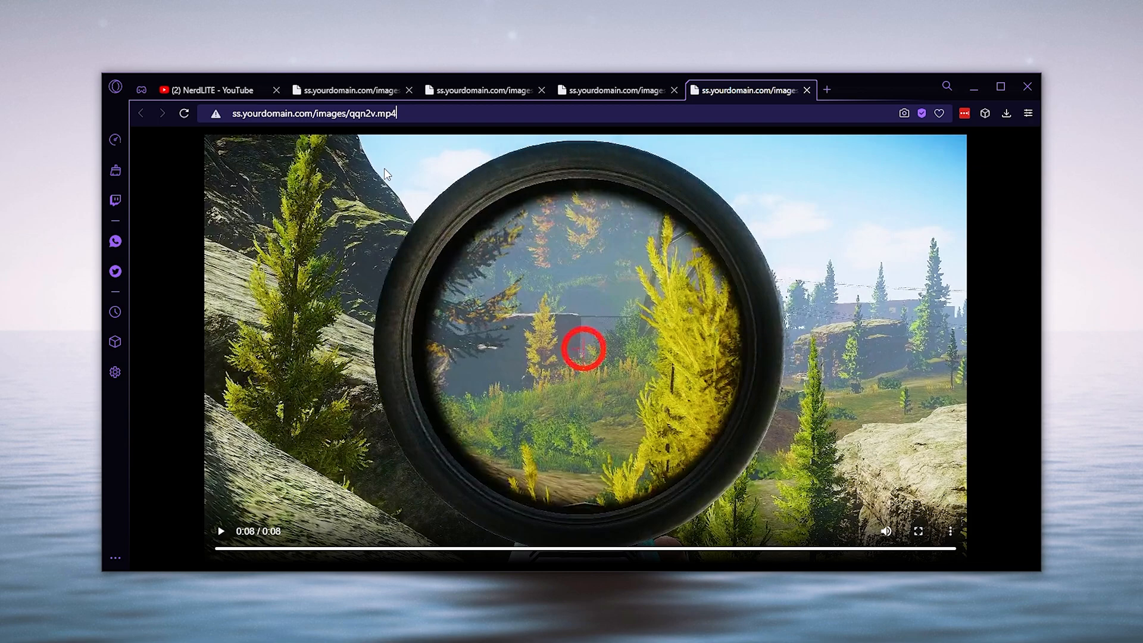